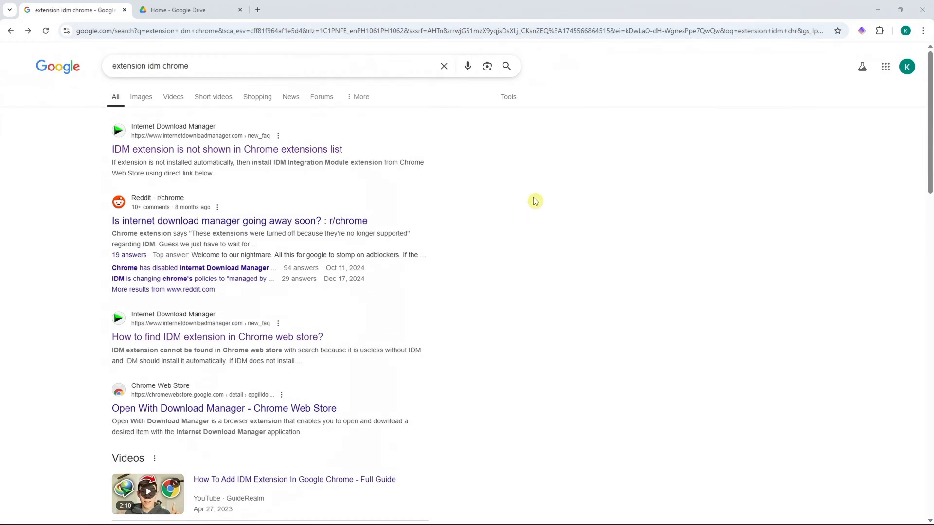
mouse_move(608, 170)
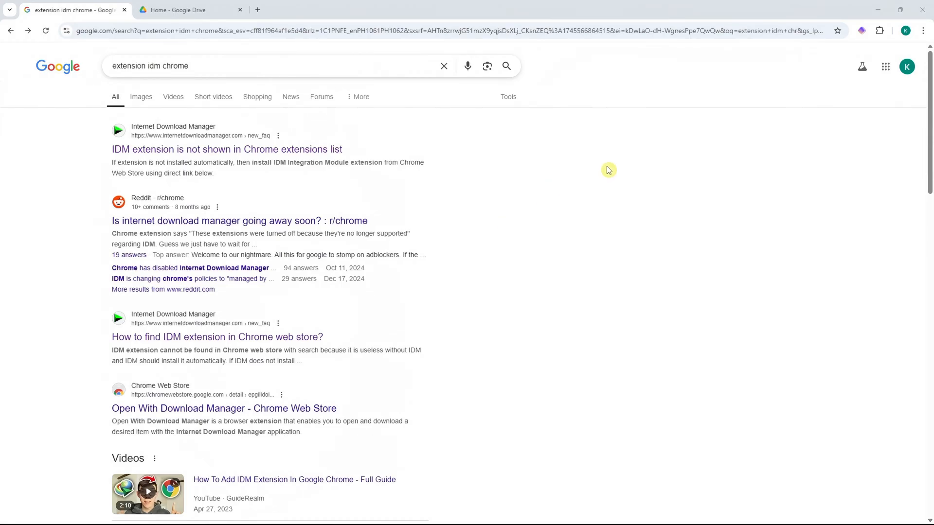
mouse_move(608, 157)
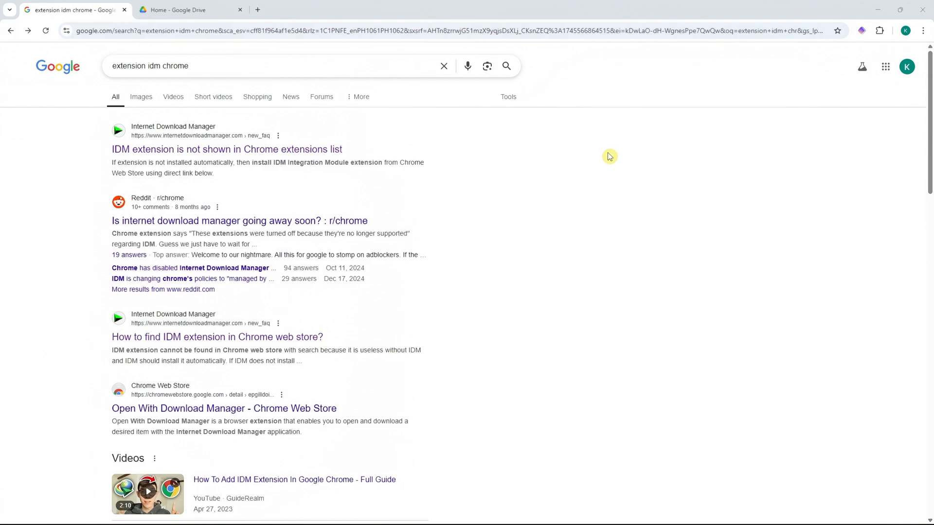
mouse_move(602, 157)
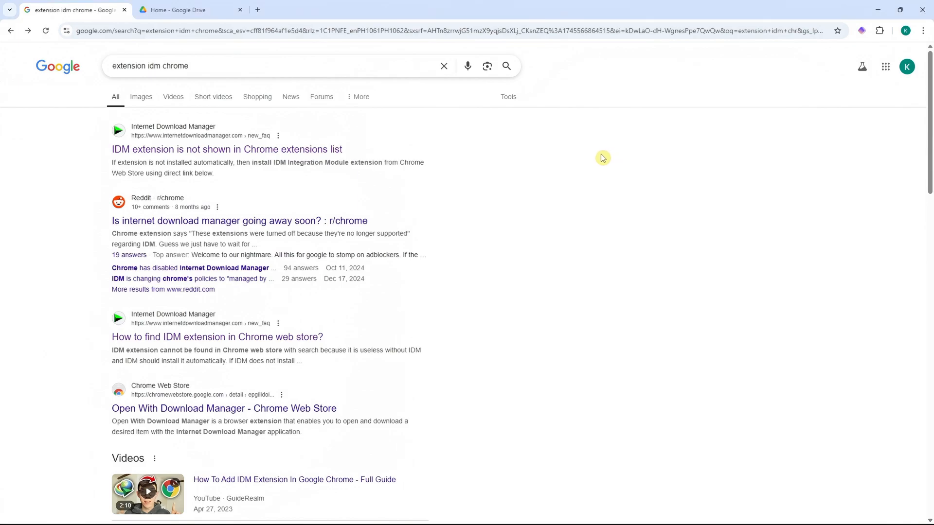
mouse_move(590, 136)
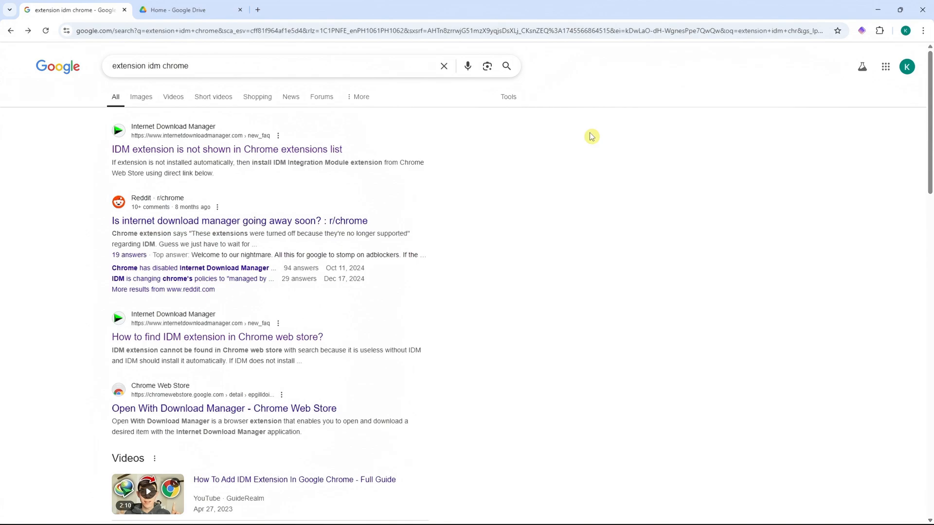
mouse_move(79, 76)
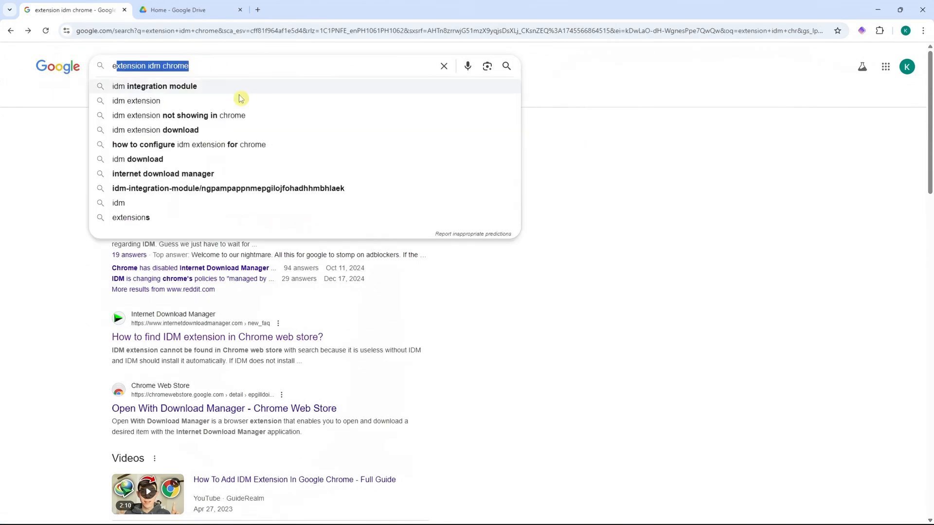
- Follow the IDM FAQ to the IDM Integration Module Chrome Web Store listing
left_click(217, 337)
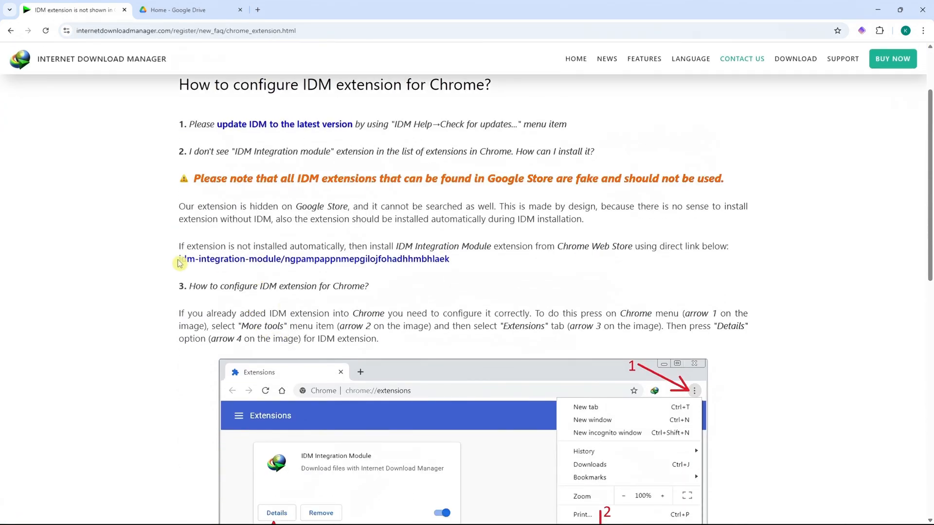
left_click(312, 258)
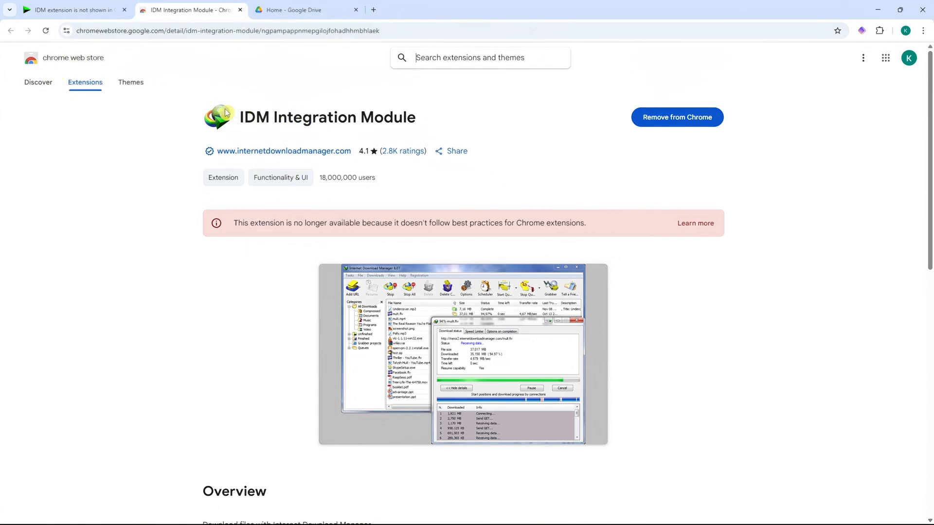
mouse_move(329, 119)
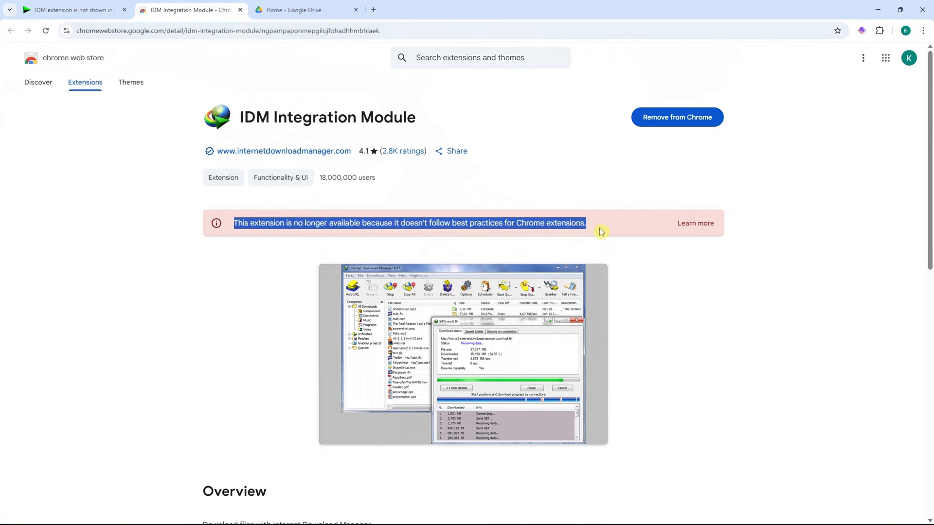
mouse_move(512, 219)
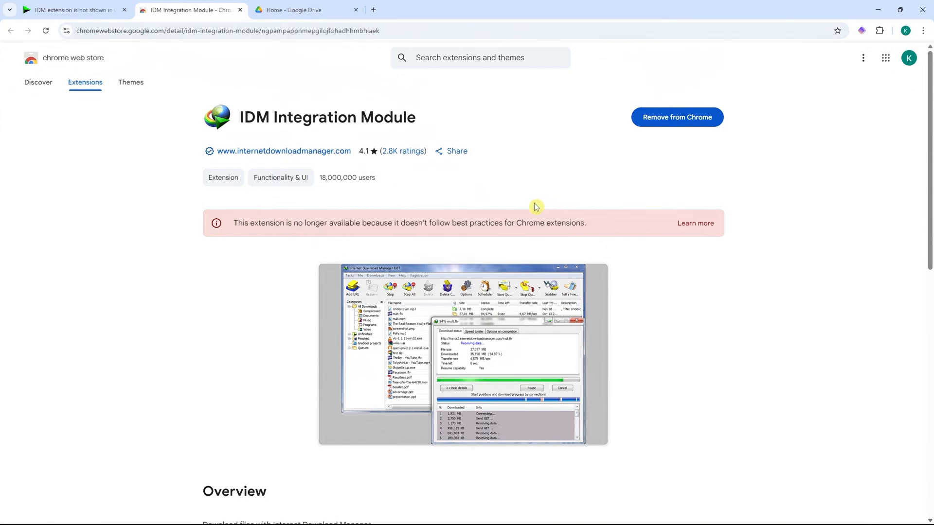
mouse_move(658, 138)
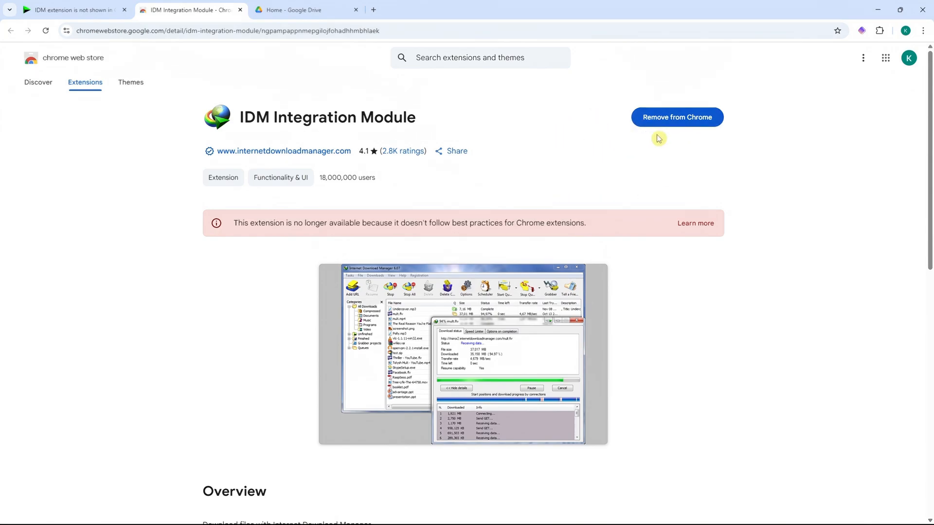
mouse_move(651, 145)
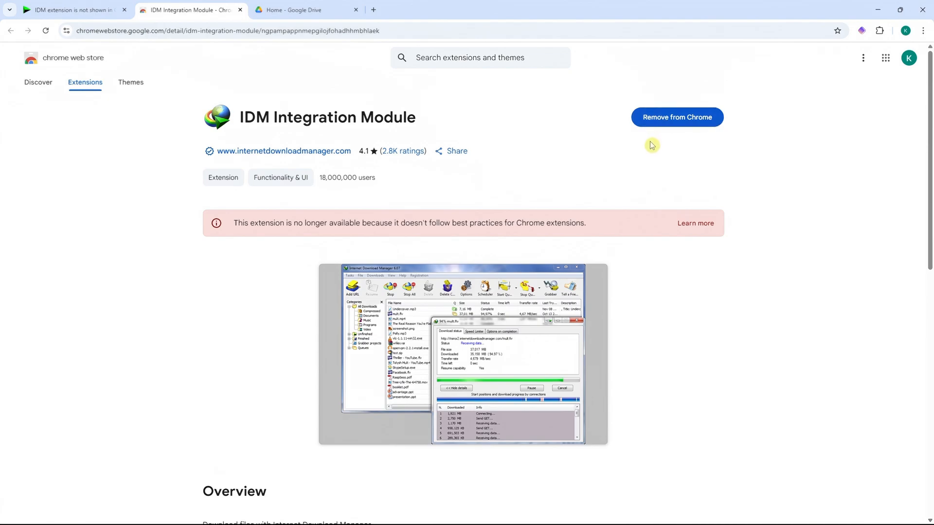
- Remove IDM Integration Module from Chrome and confirm the removal
left_click(676, 116)
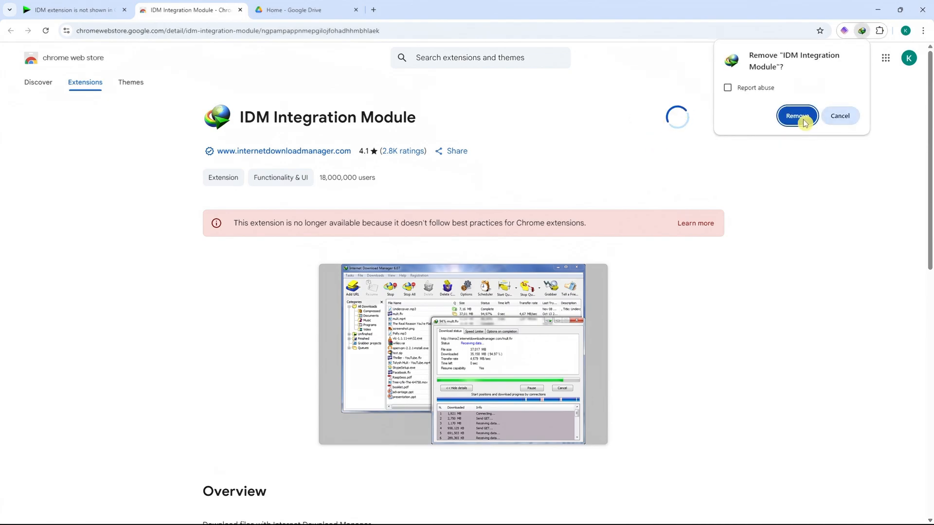
left_click(797, 116)
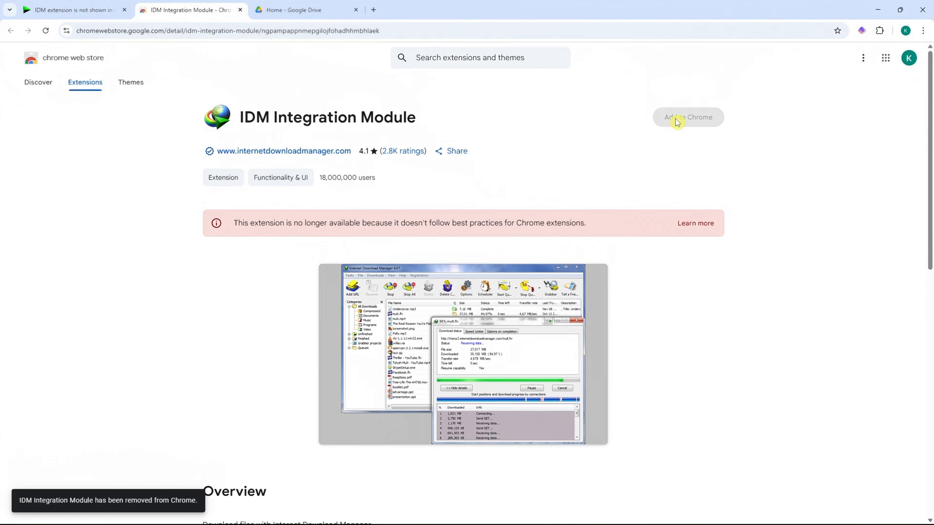
mouse_move(676, 125)
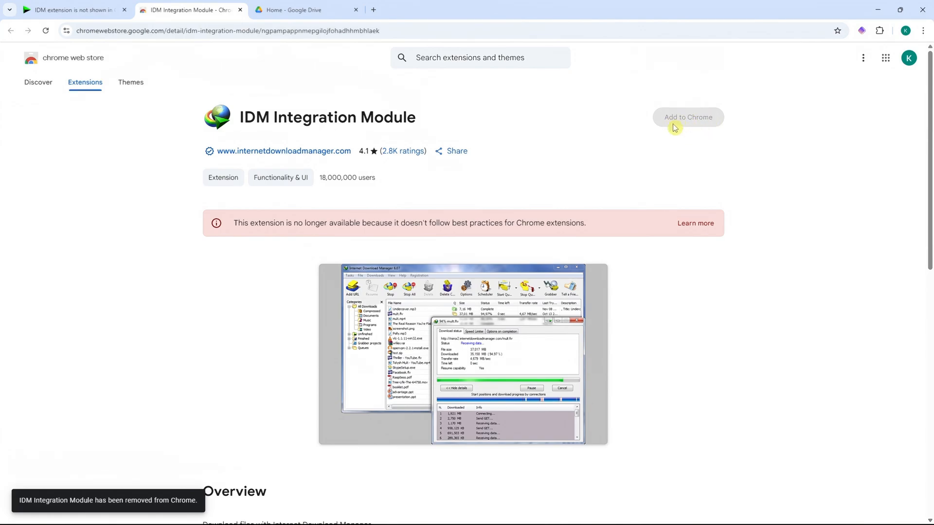
mouse_move(558, 182)
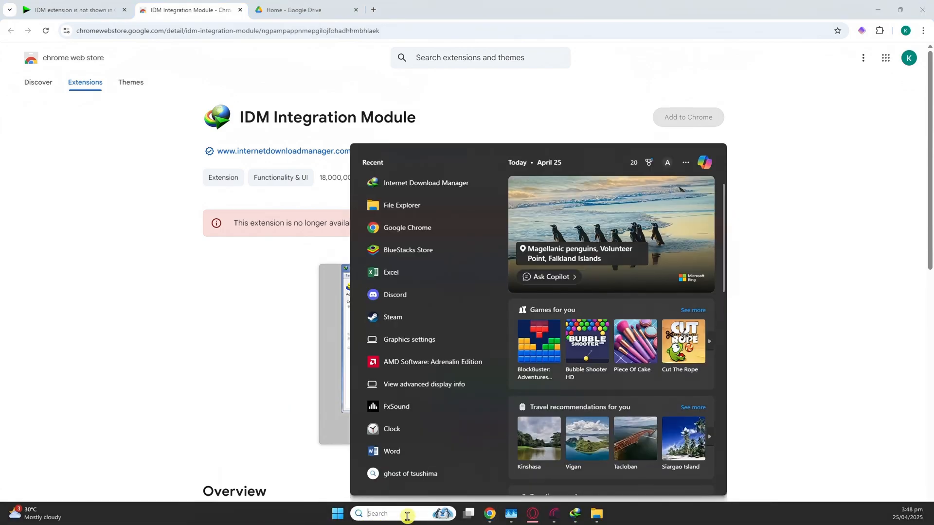
- Search 'idm' in Start and open Internet Download Manager's install folder in Program Files (x86)
type("idm")
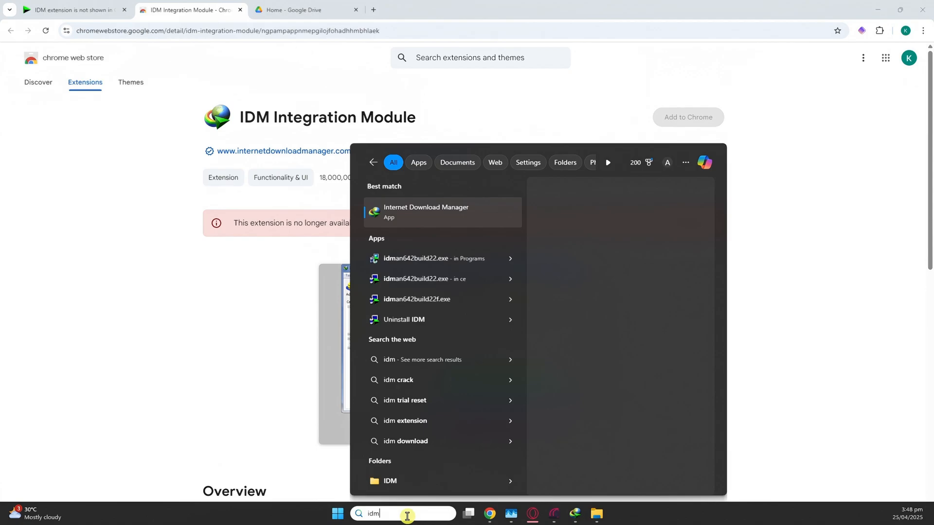
left_click(426, 212)
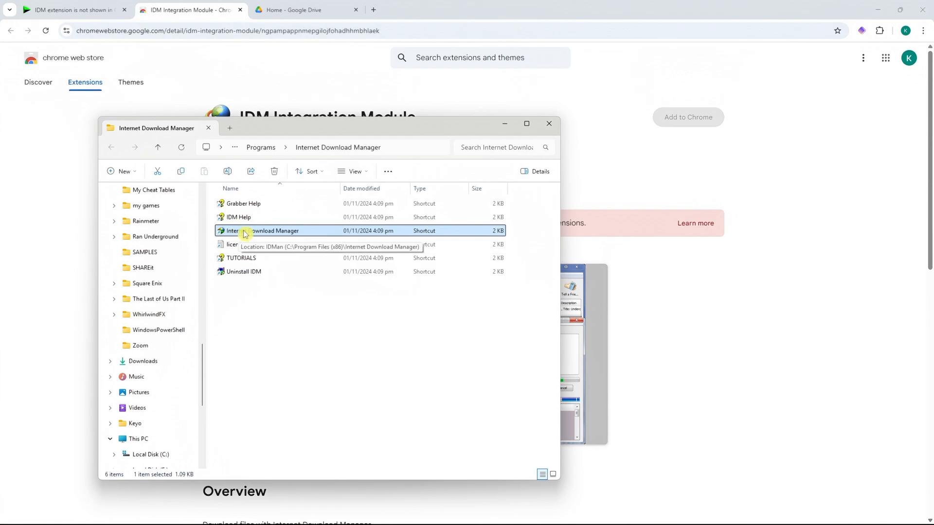
right_click(260, 231)
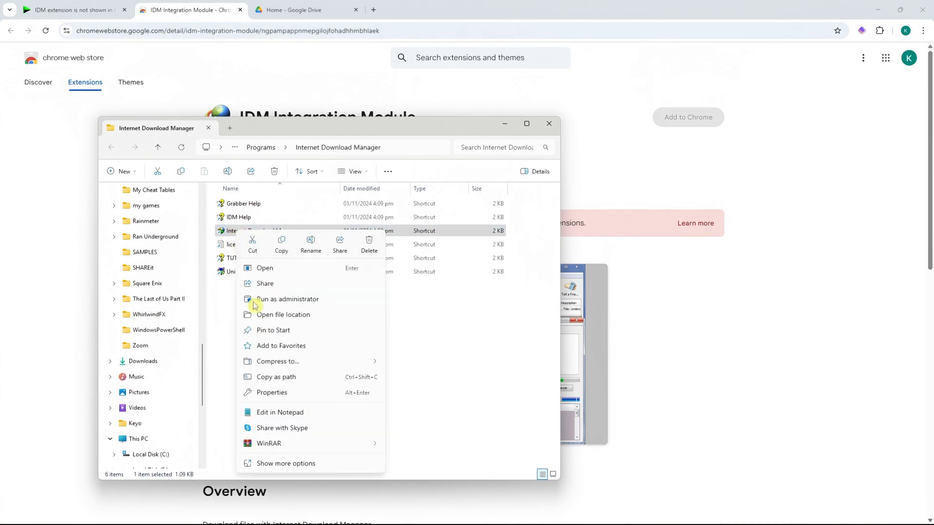
left_click(284, 314)
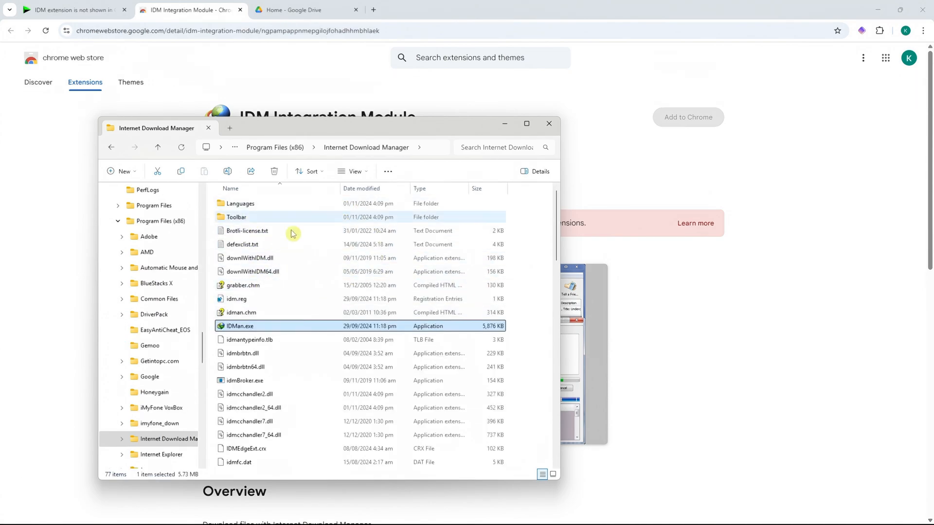
- Select IDMGCExt.crx in the Internet Download Manager folder, then return to Chrome
scroll("down", 3)
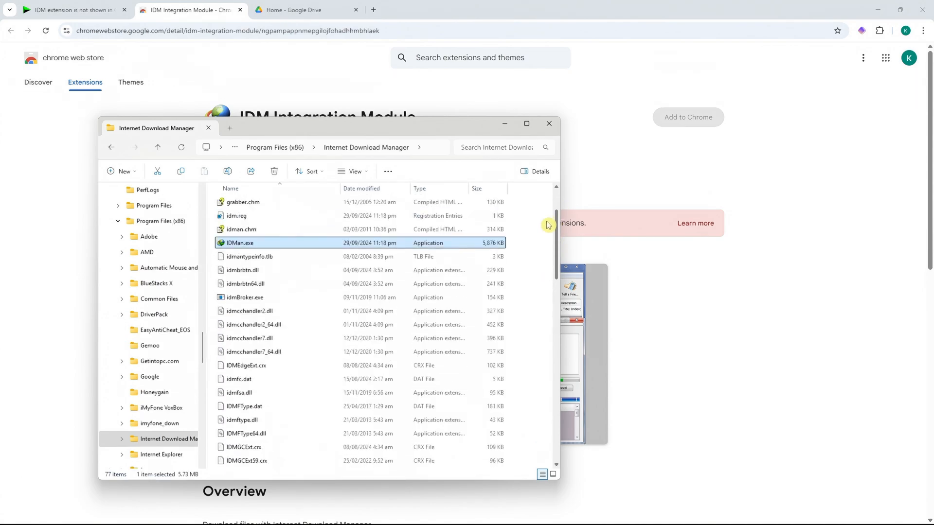
scroll("up", 3)
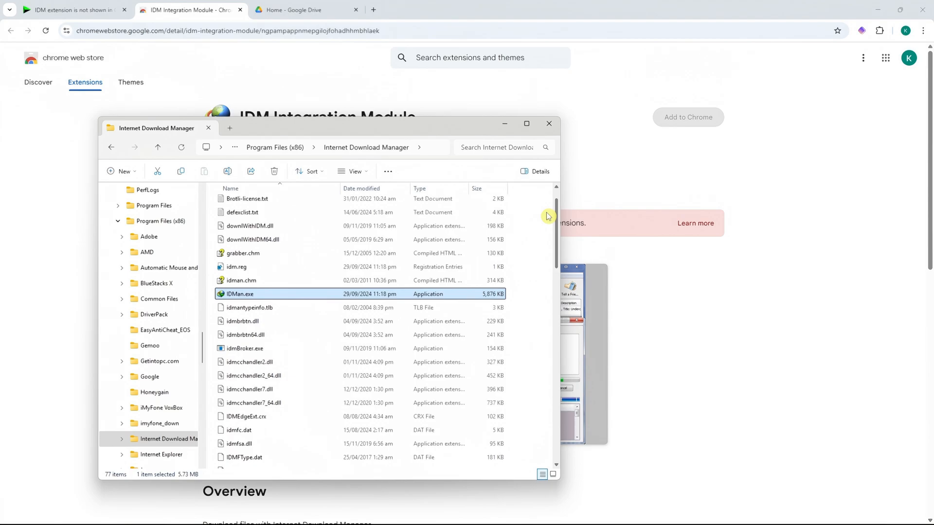
scroll("down", 3)
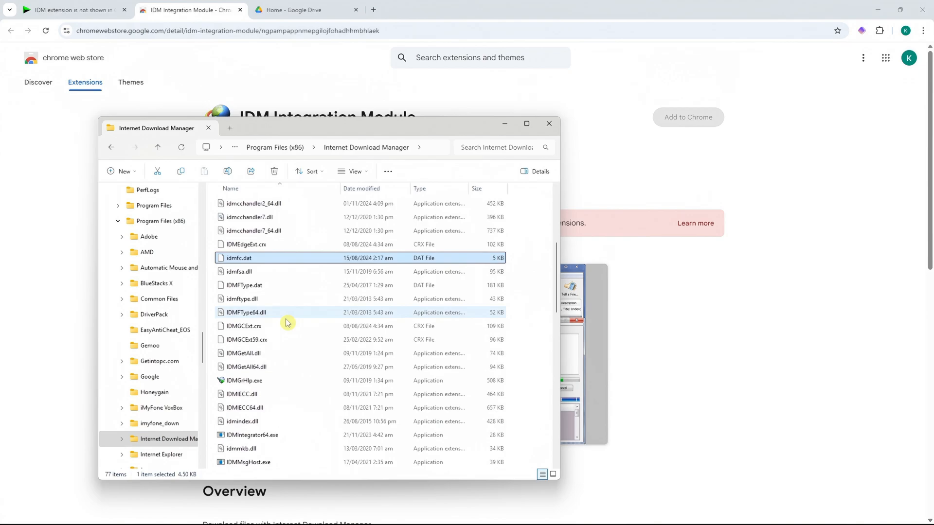
left_click(244, 326)
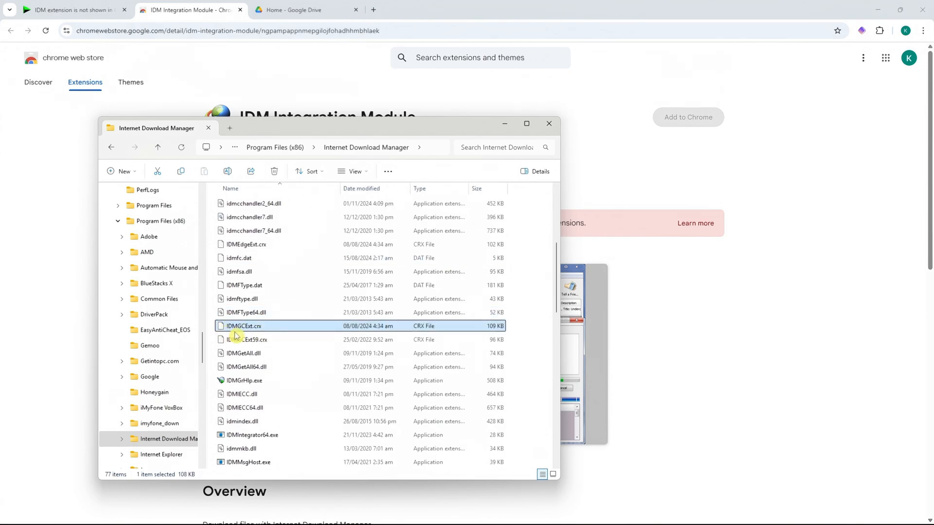
mouse_move(244, 332)
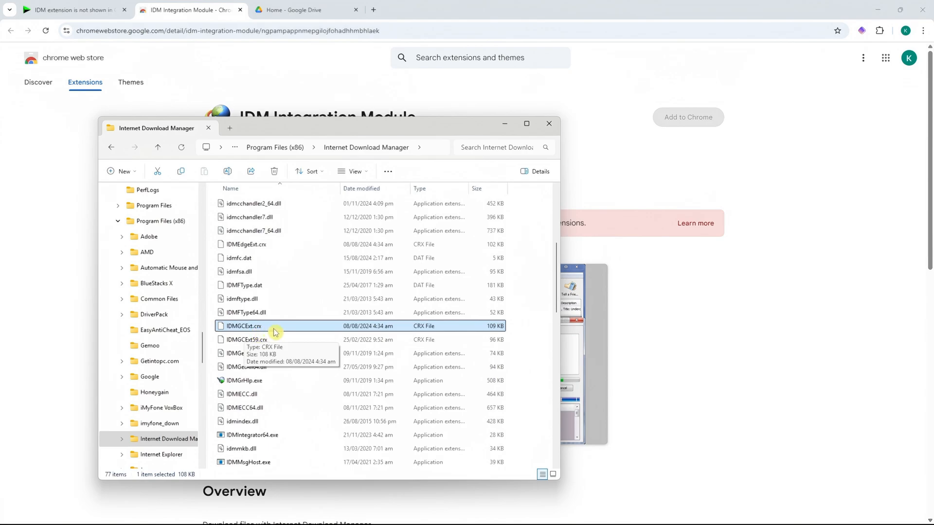
mouse_move(262, 329)
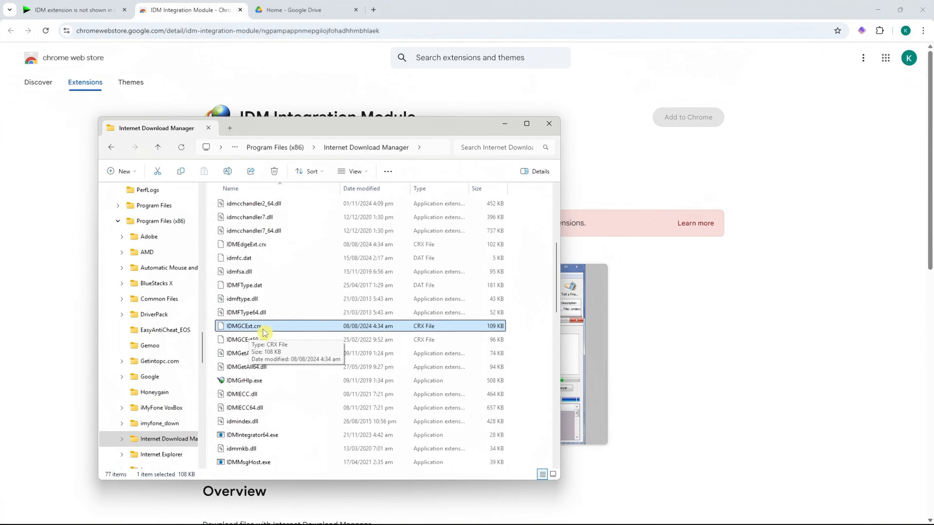
left_click(548, 124)
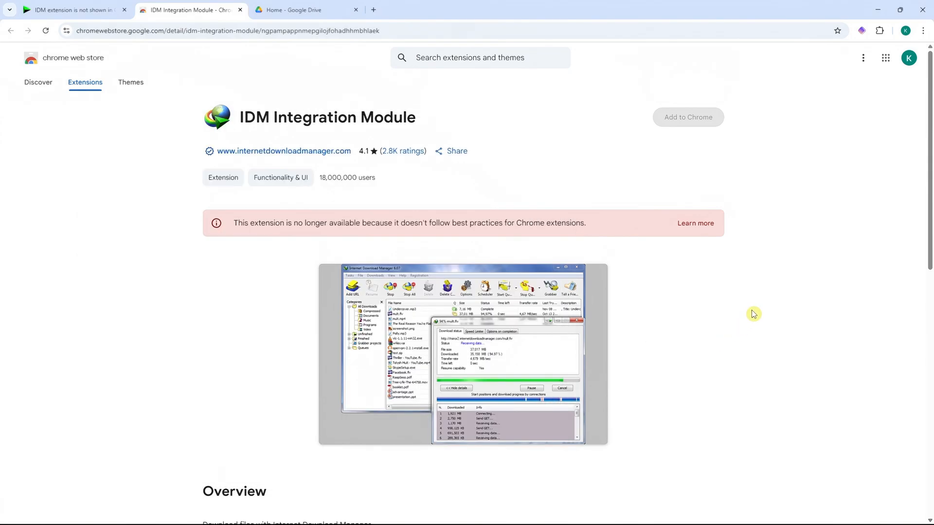
mouse_move(923, 34)
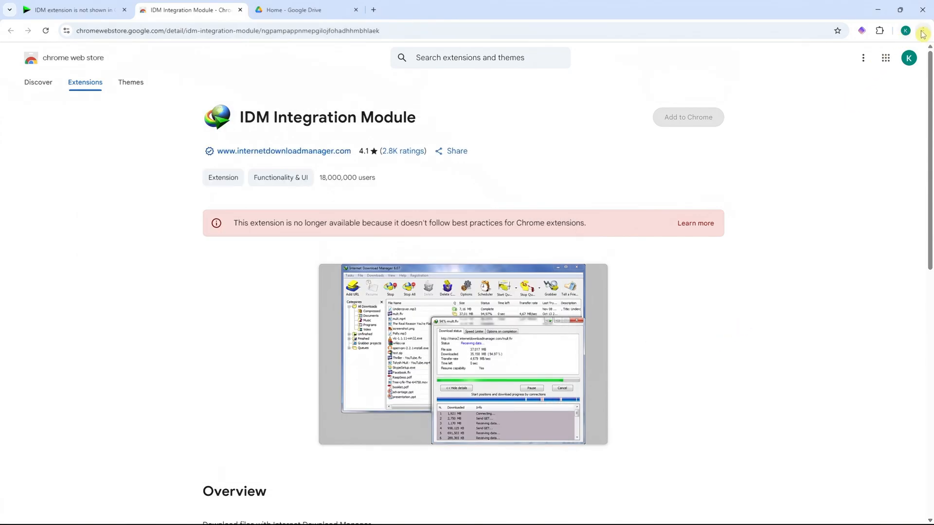
- Go to Chrome's Extensions page and drop IDMGCExt.crx onto it from File Explorer
left_click(923, 31)
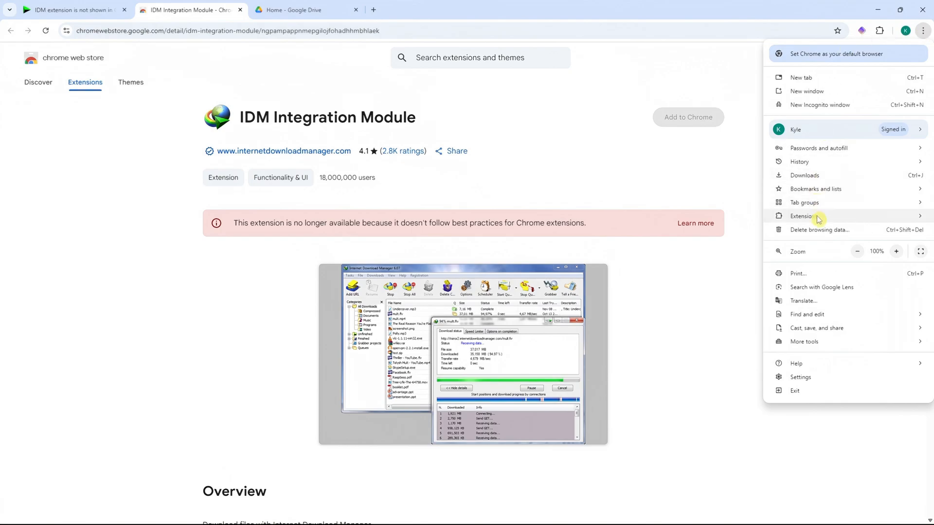
left_click(803, 216)
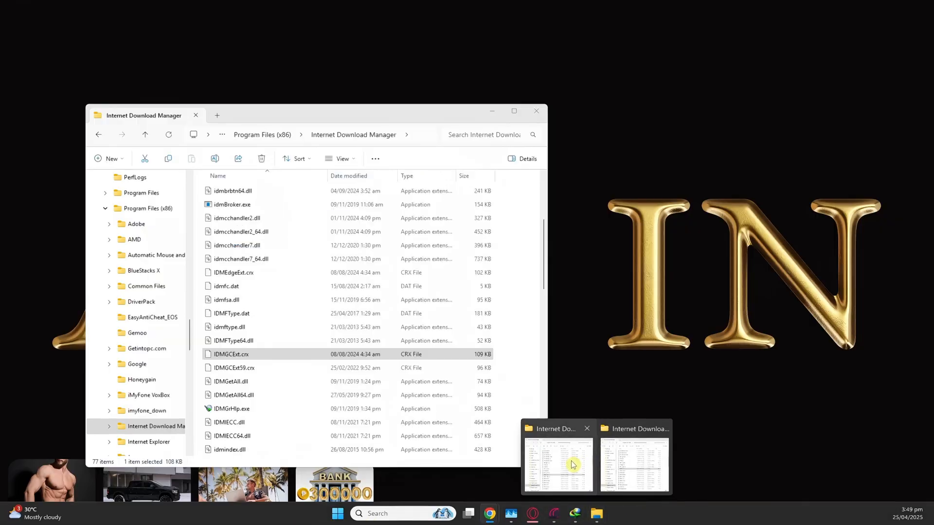
left_click(490, 513)
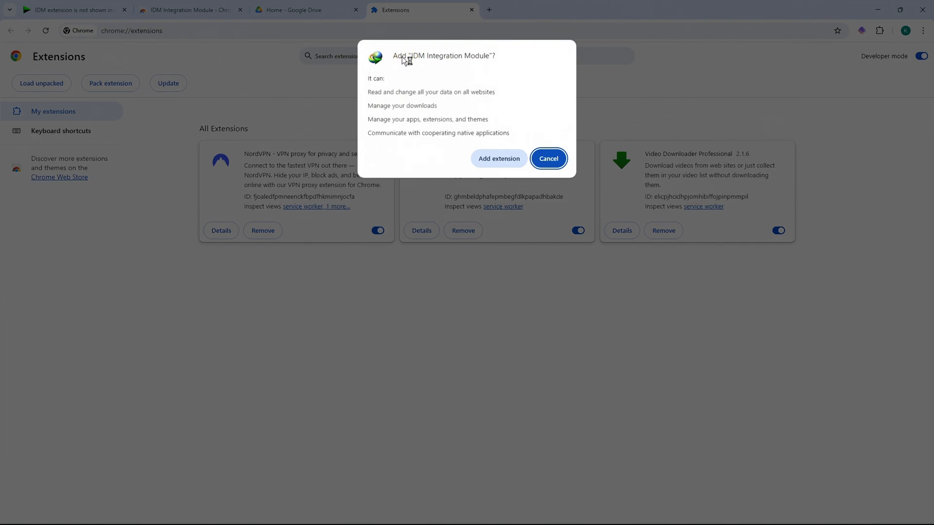
mouse_move(492, 64)
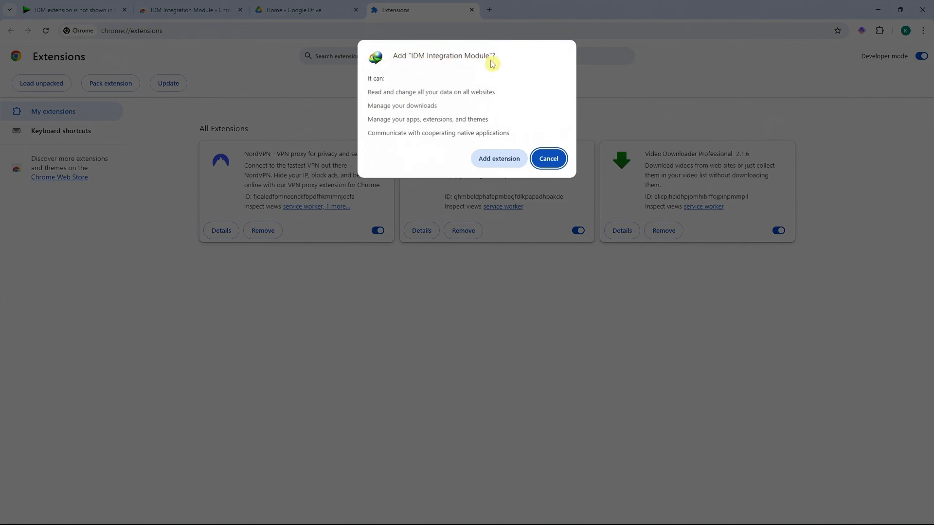
- Confirm Add extension for IDM Integration Module
left_click(498, 159)
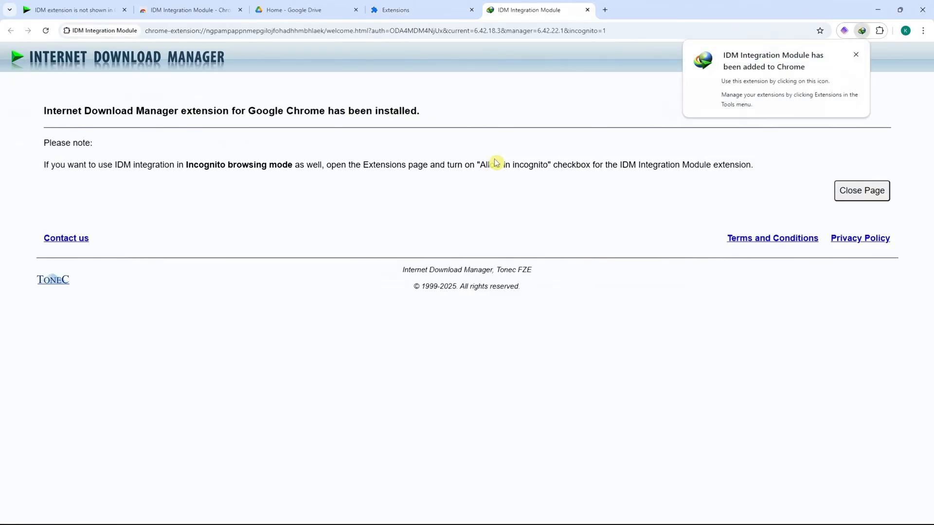
mouse_move(738, 64)
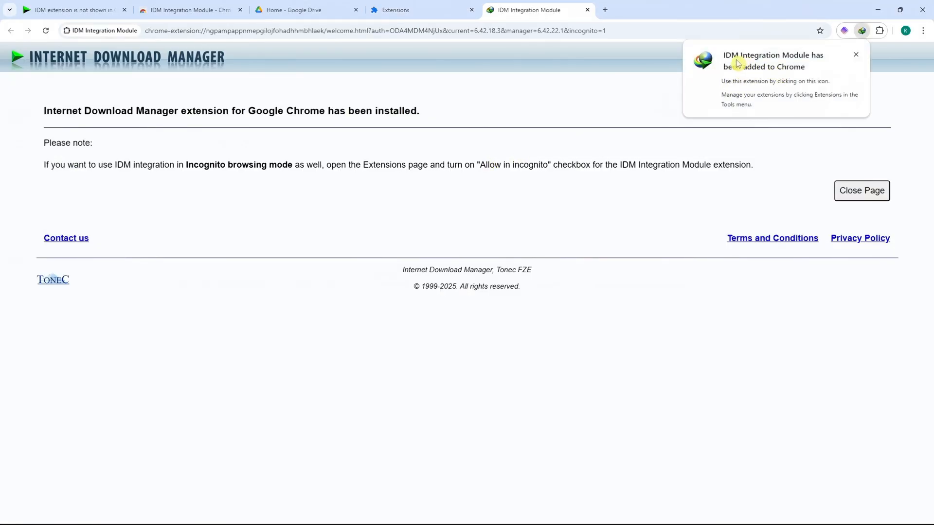
mouse_move(803, 66)
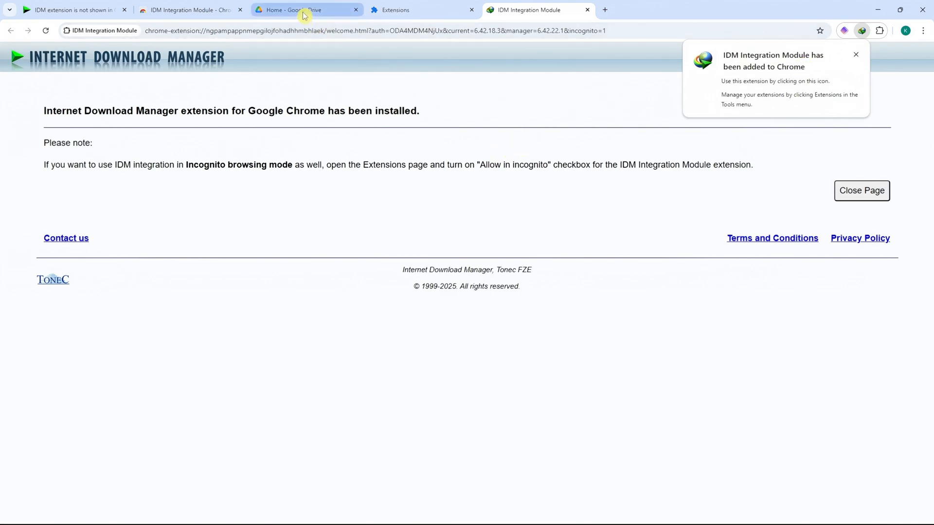
- On the Google Drive tab, download the ScreenRecording video
left_click(306, 10)
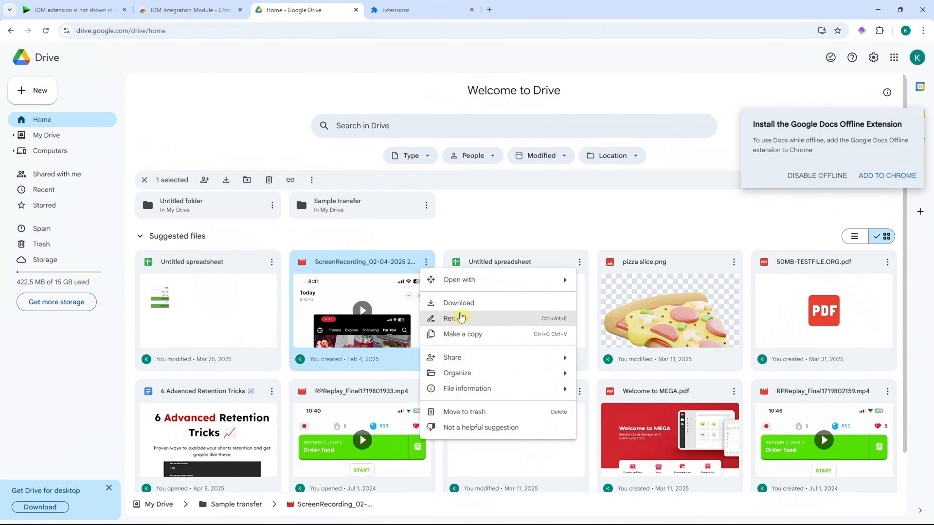
left_click(459, 302)
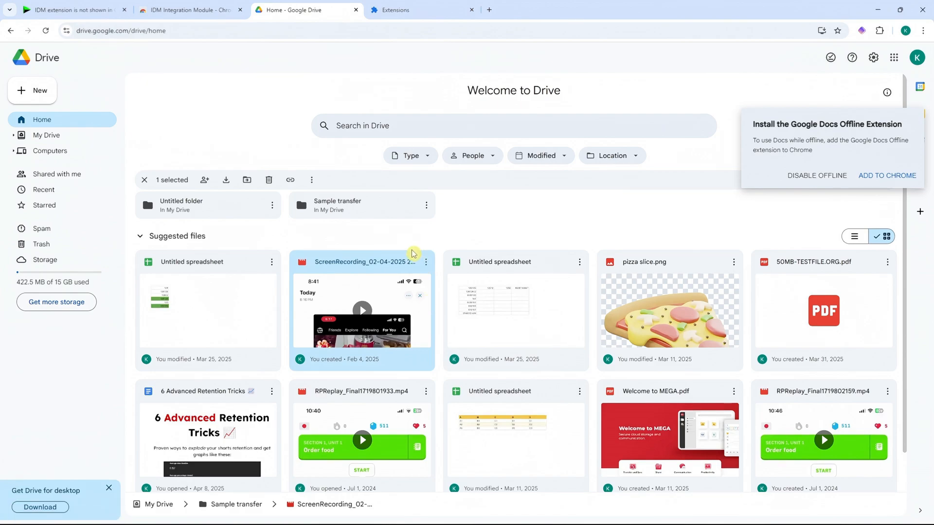
mouse_move(404, 215)
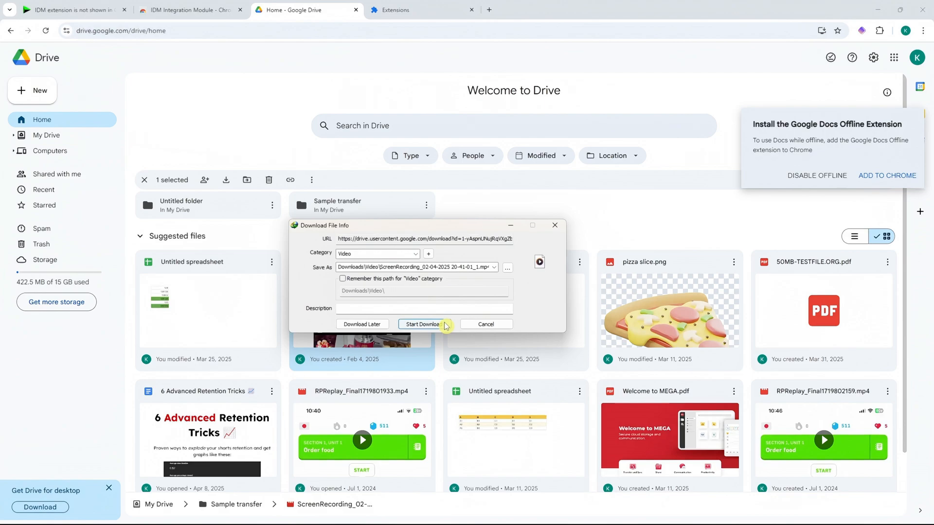
- Download the ScreenRecording video with IDM, open it, and play it in Media Player
left_click(423, 324)
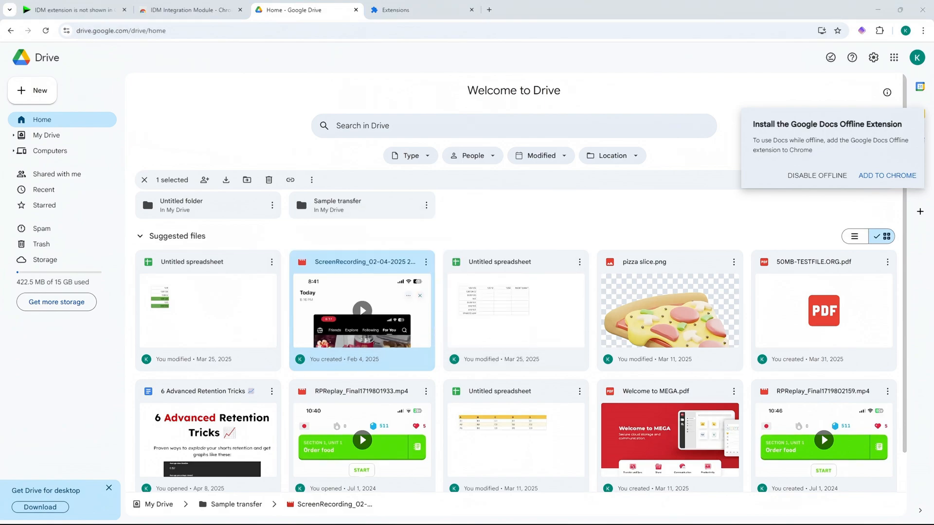
left_click(226, 180)
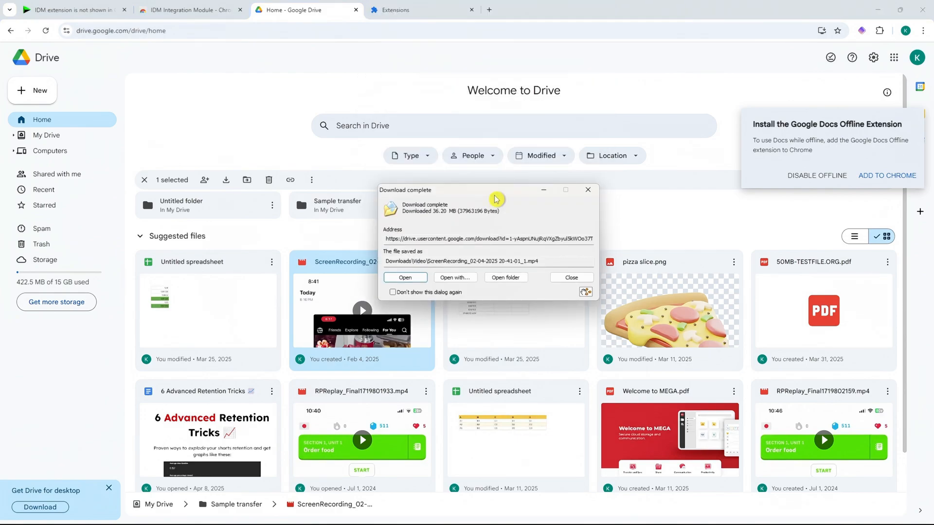
left_click(406, 281)
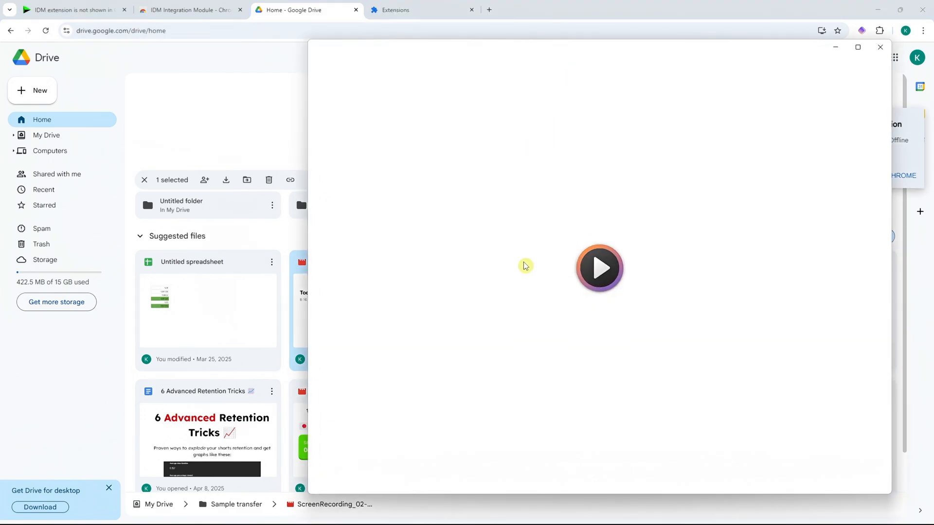
left_click(599, 267)
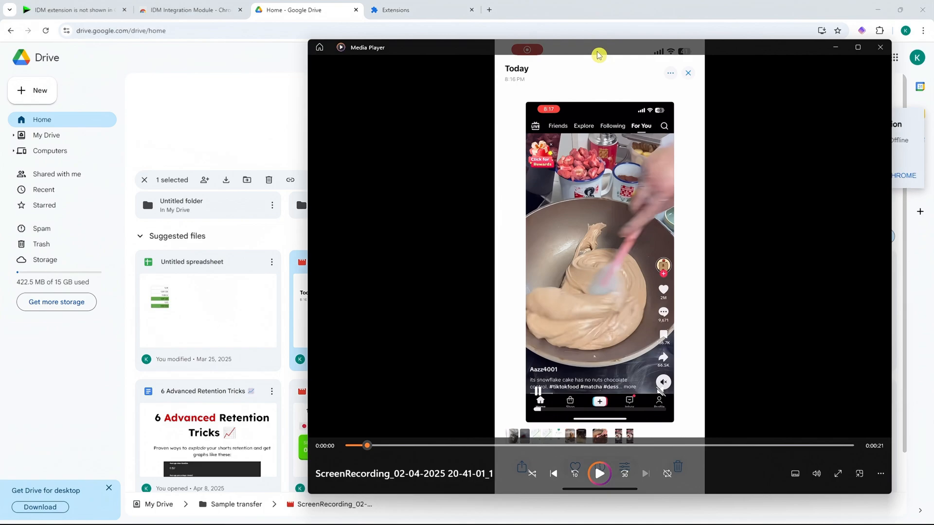